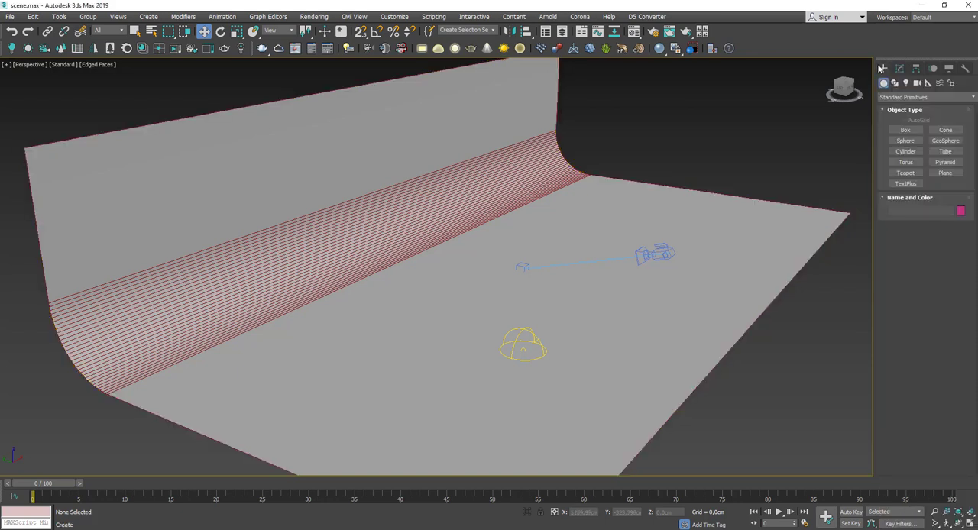
Step: Add a Teapot to the backdrop and show Edged Faces in the PhysCamera001 view
click(906, 173)
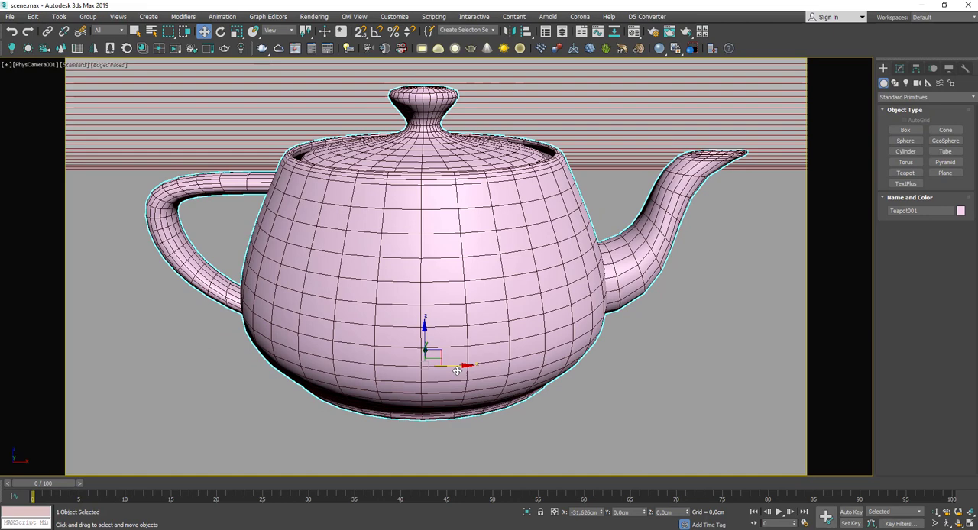
key(F4)
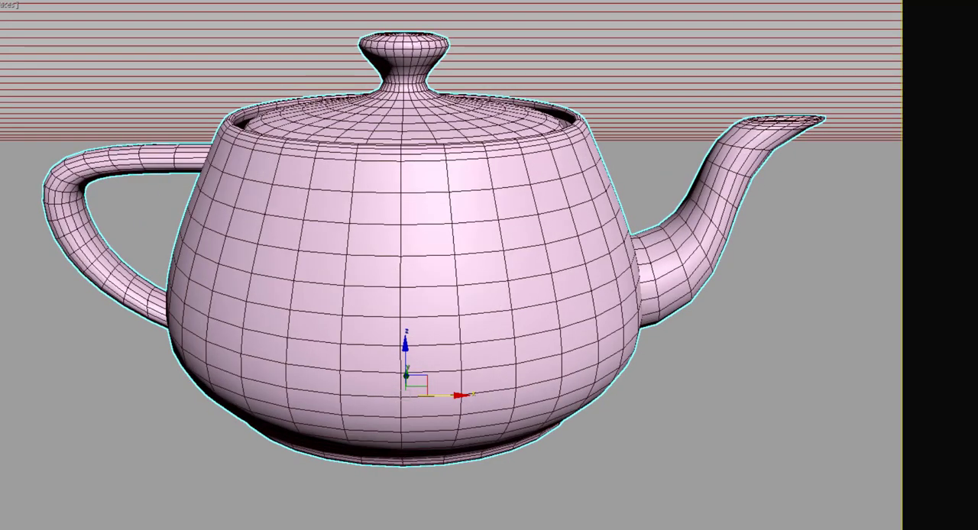
Step: Convert the first Material Editor sample slot from Standard to VRayMtl
key(m)
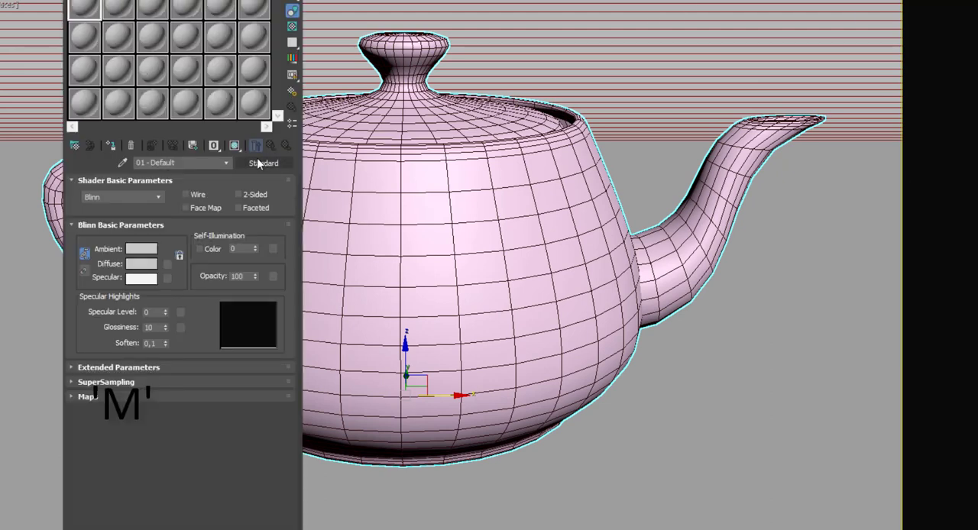
click(264, 163)
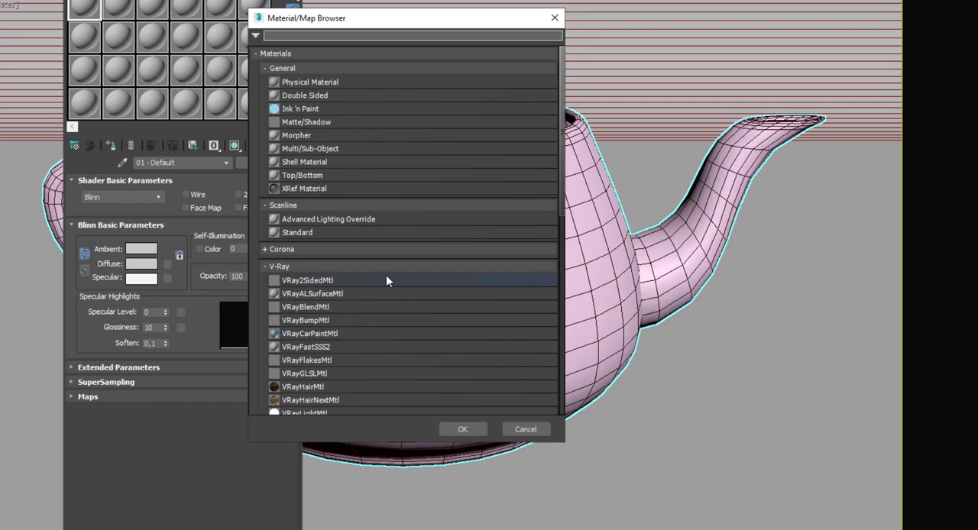
scroll(down, 3)
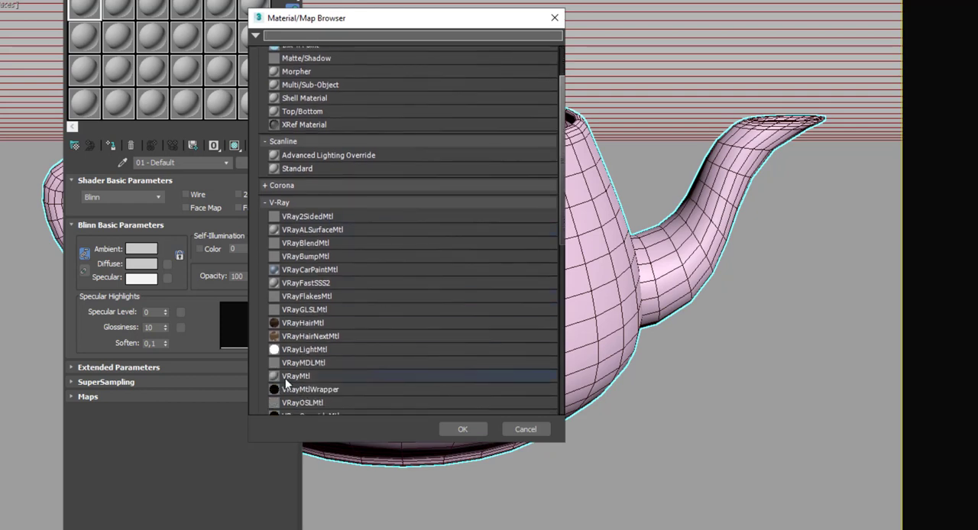
click(296, 375)
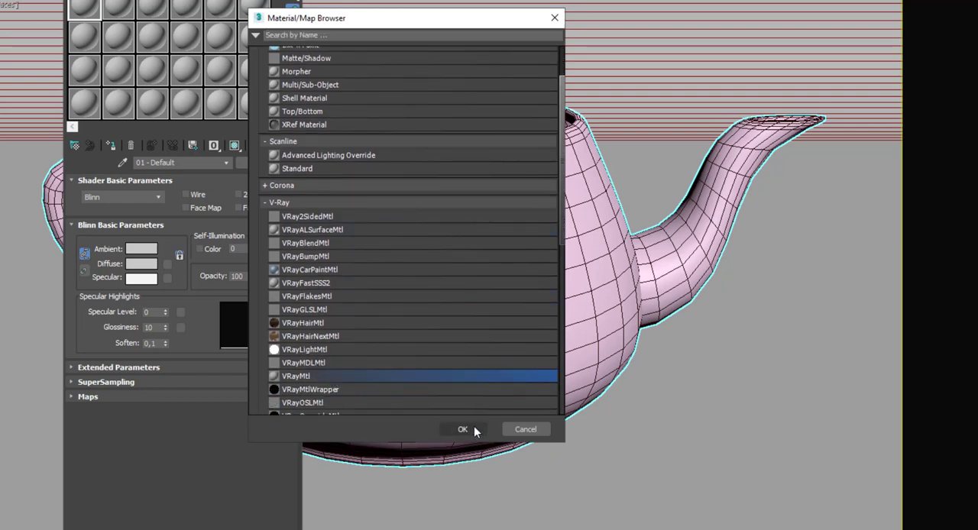
click(462, 429)
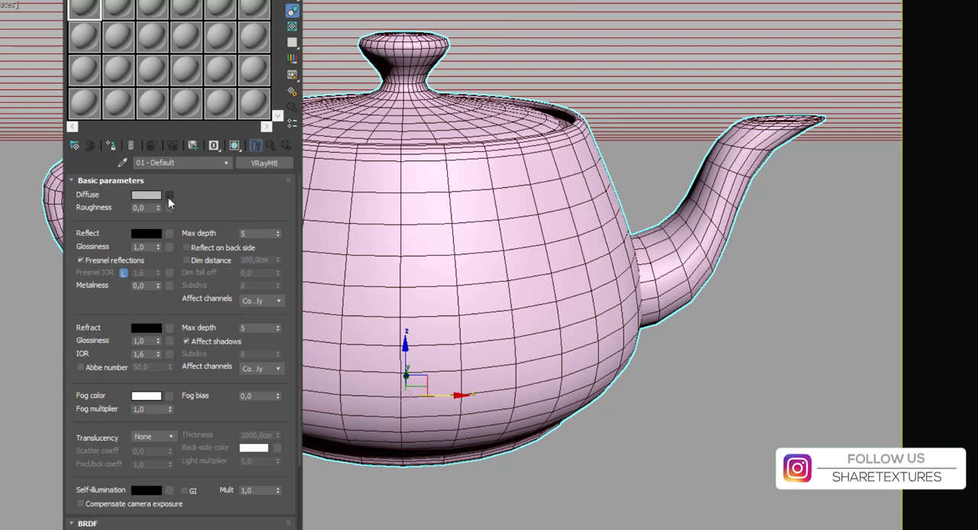
Step: Load a VRayEdgesTex map into the VRayMtl's Diffuse map slot
click(169, 196)
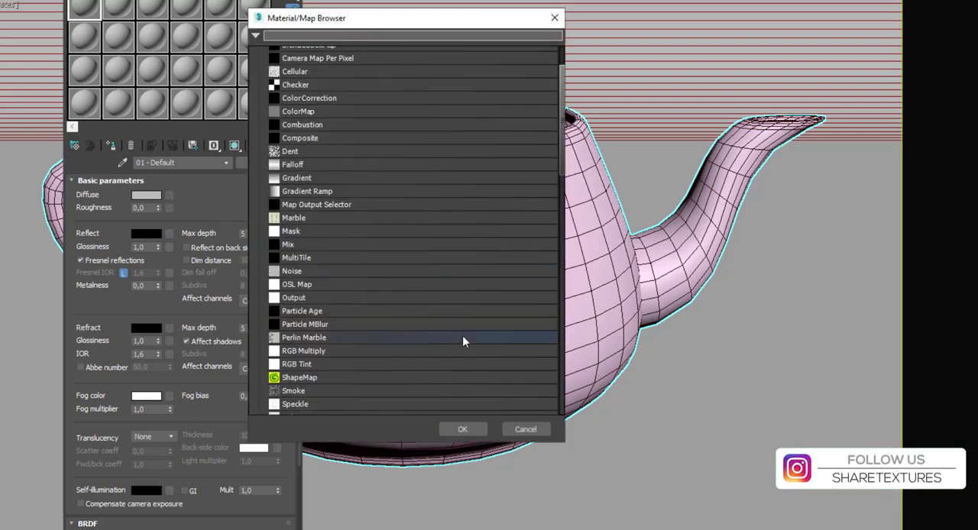
scroll(down, 3)
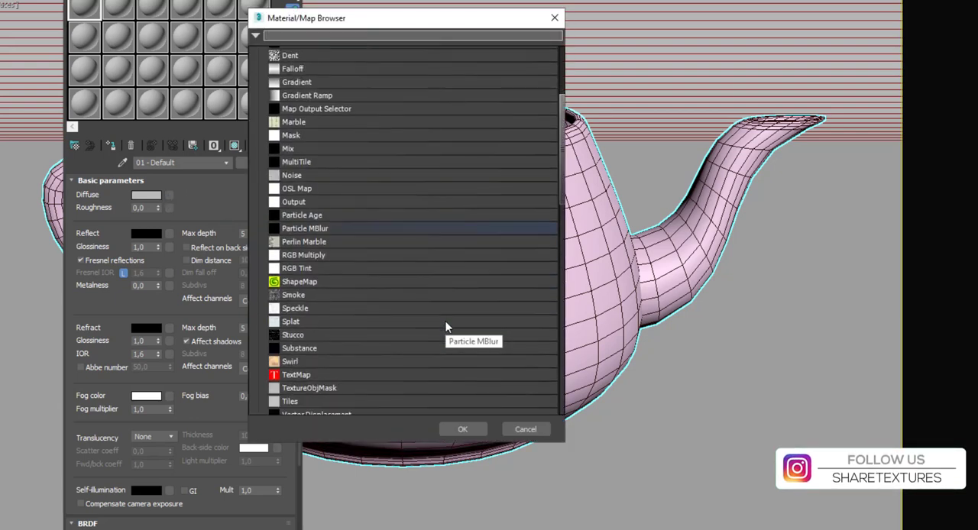
scroll(down, 3)
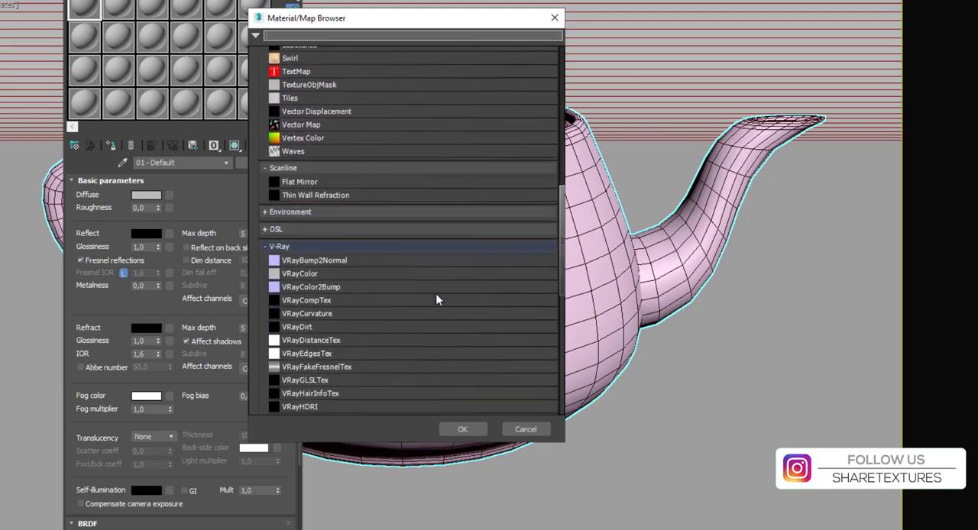
scroll(down, 3)
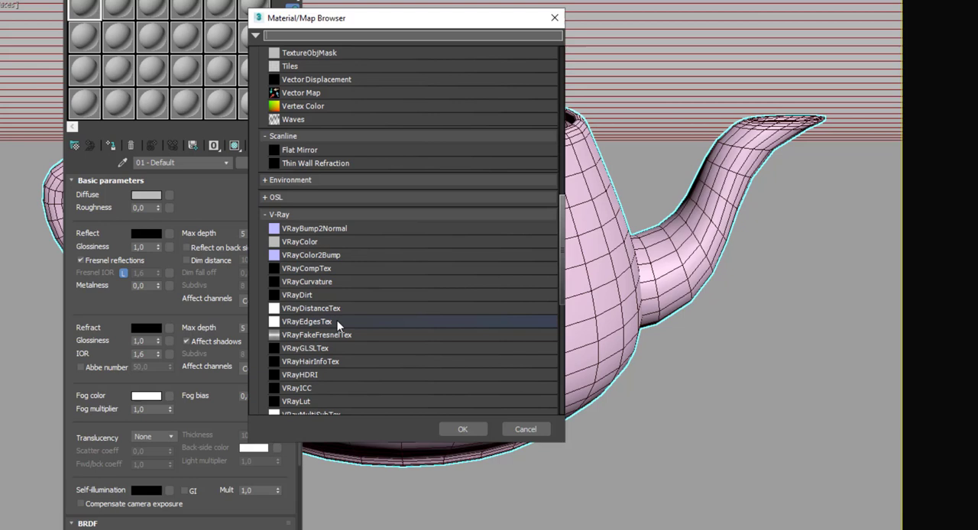
click(306, 321)
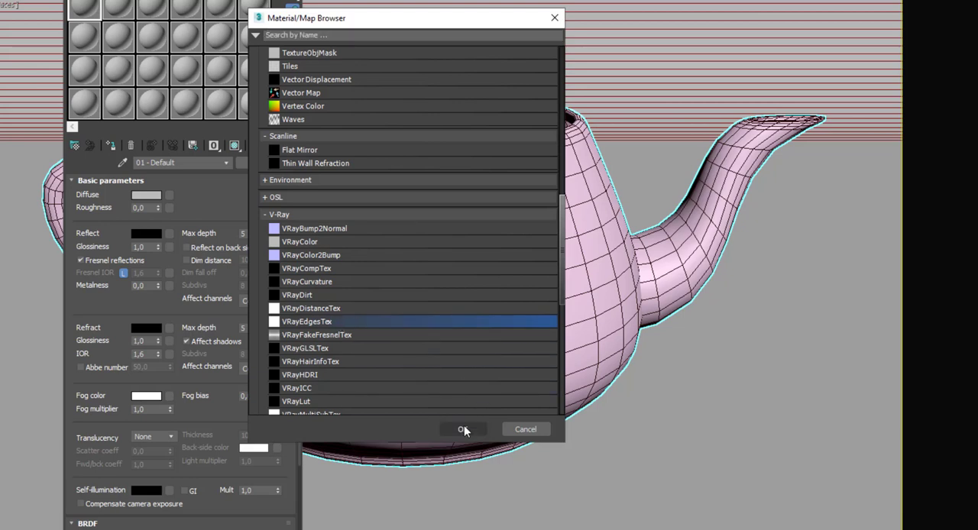
click(462, 428)
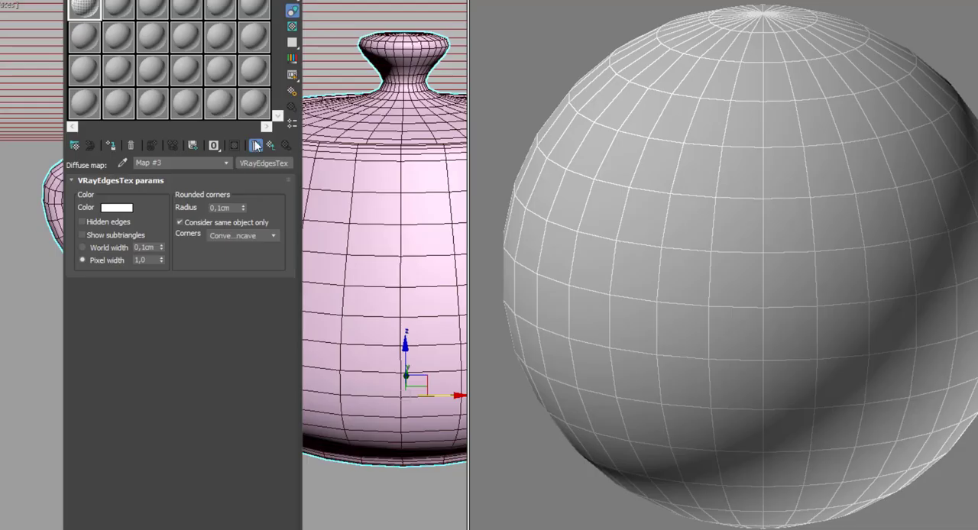
Step: Set the VRayEdgesTex colour to dark grey (value 52) and pixel width to 3.2
click(115, 208)
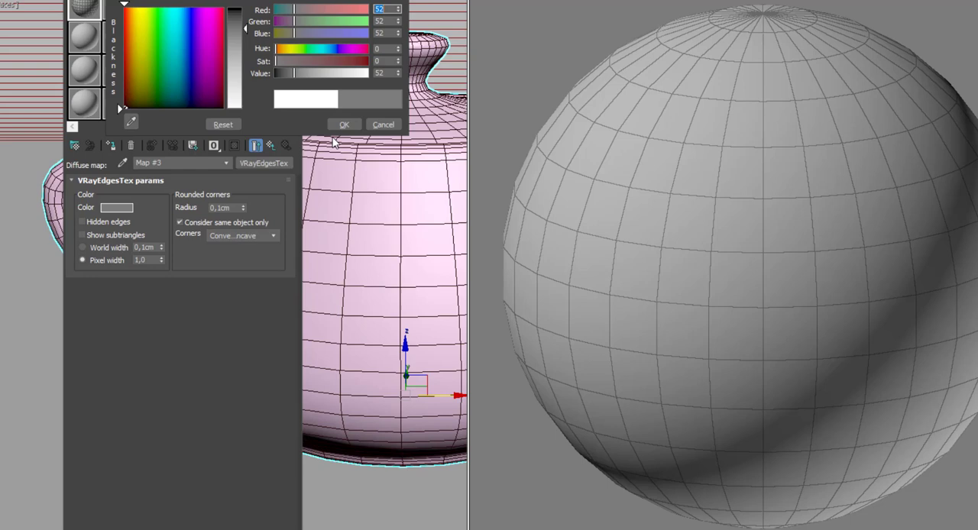
click(343, 124)
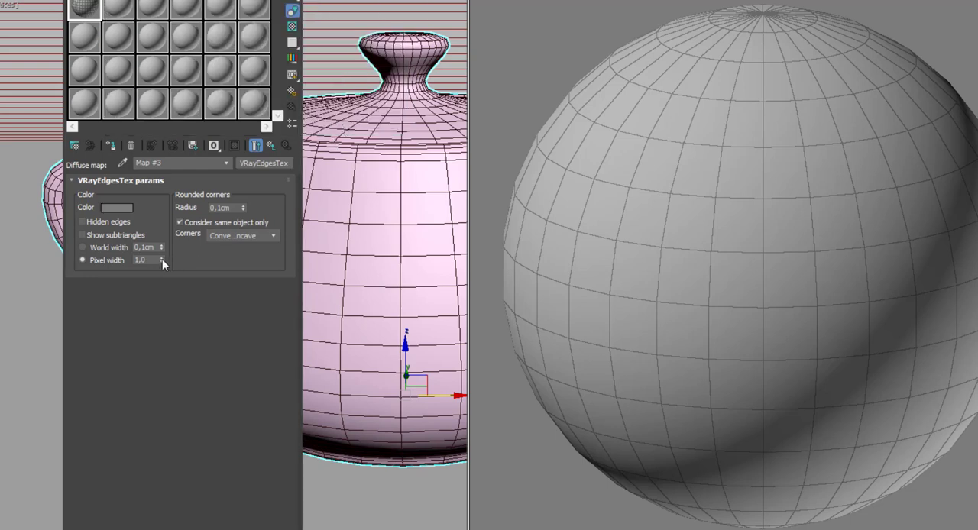
click(161, 260)
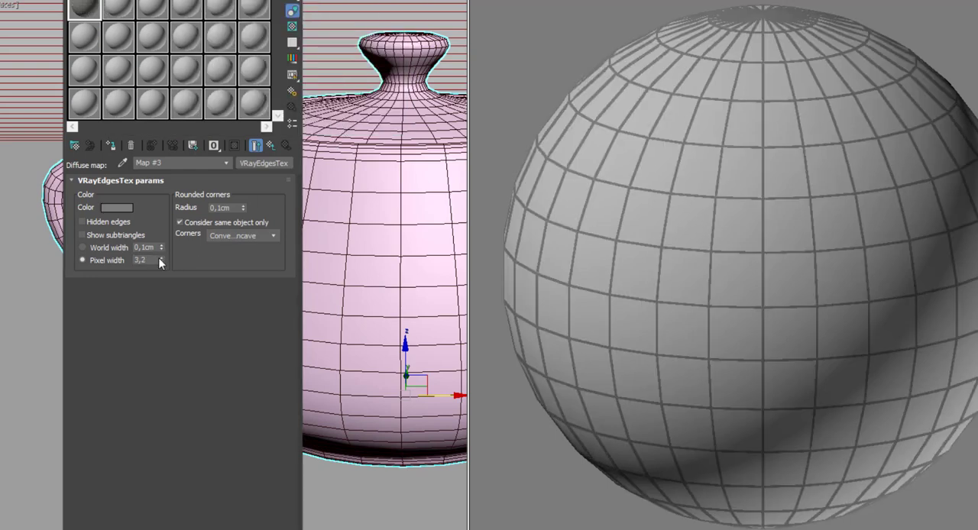
drag(160, 260, 161, 252)
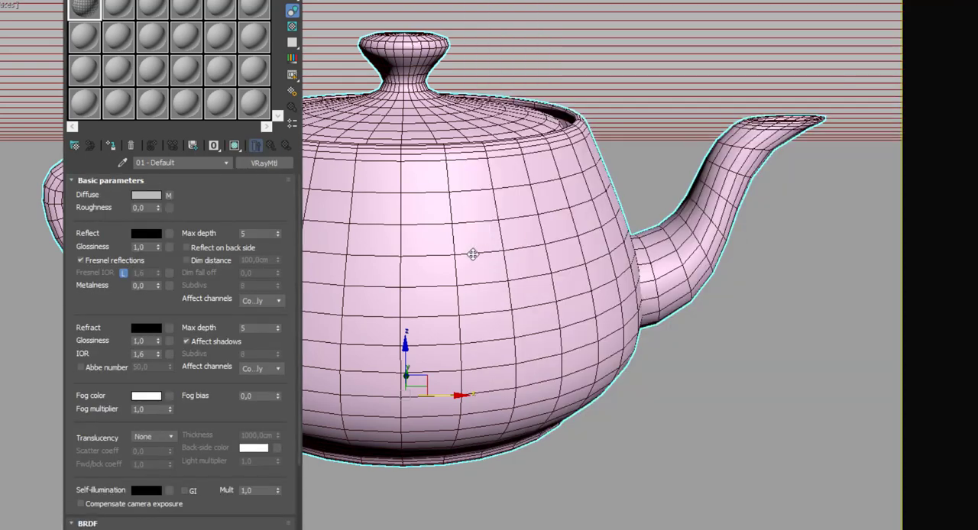
Step: Assign the edges material to the teapot and open bathroom model.max
click(110, 145)
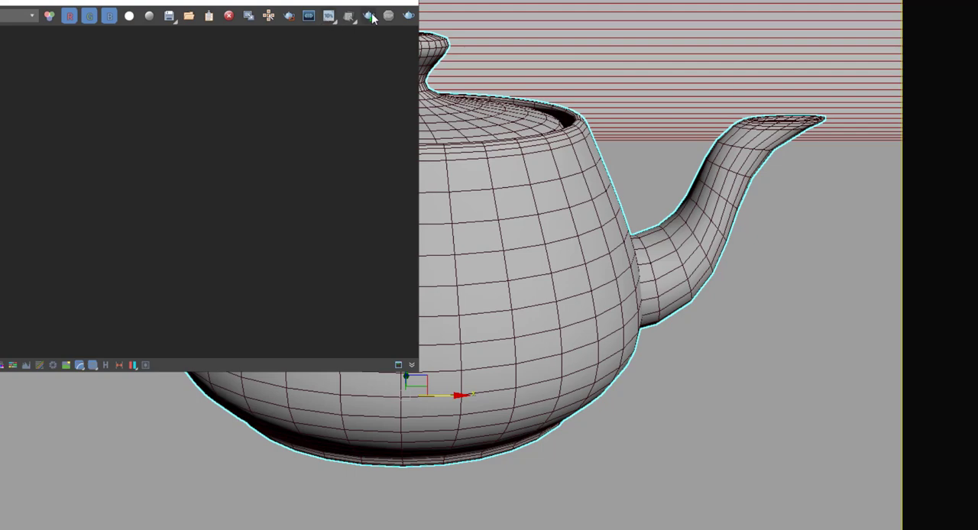
click(368, 15)
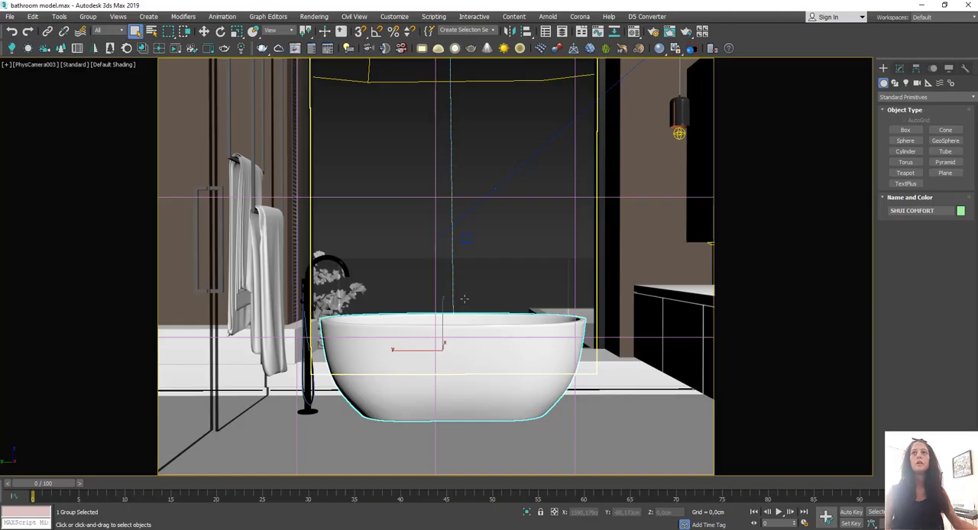
mouse_move(472, 293)
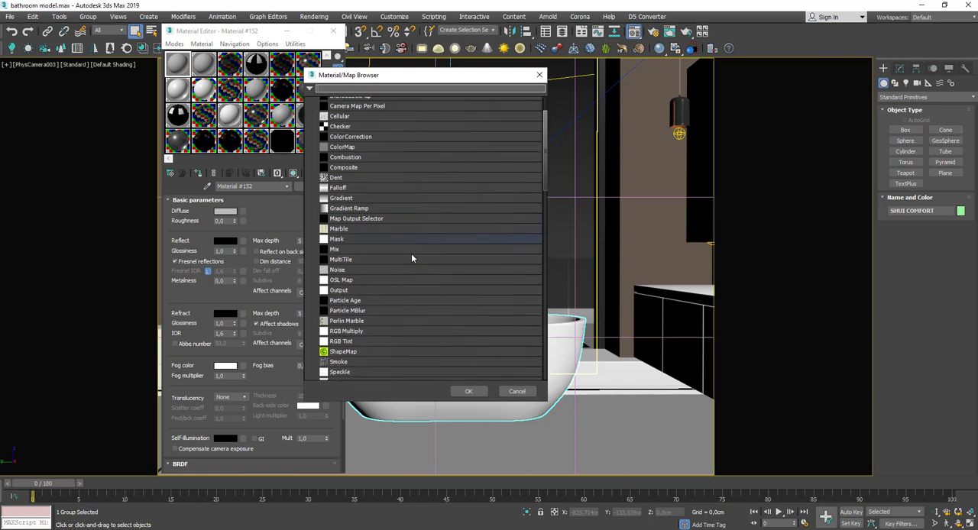
Step: Put a VRayEdgesTex map with a dark grey edge colour in Material #152's diffuse
scroll(down, 3)
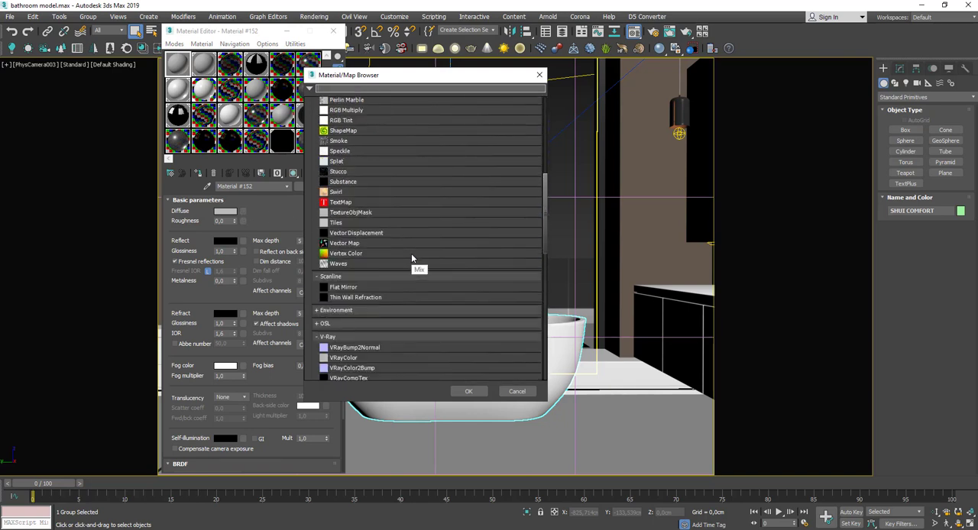
scroll(down, 3)
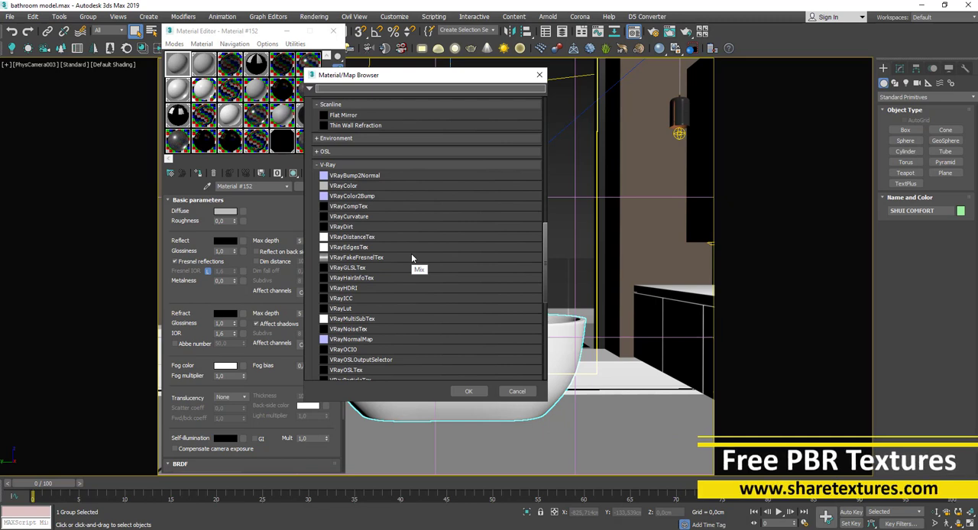
click(349, 247)
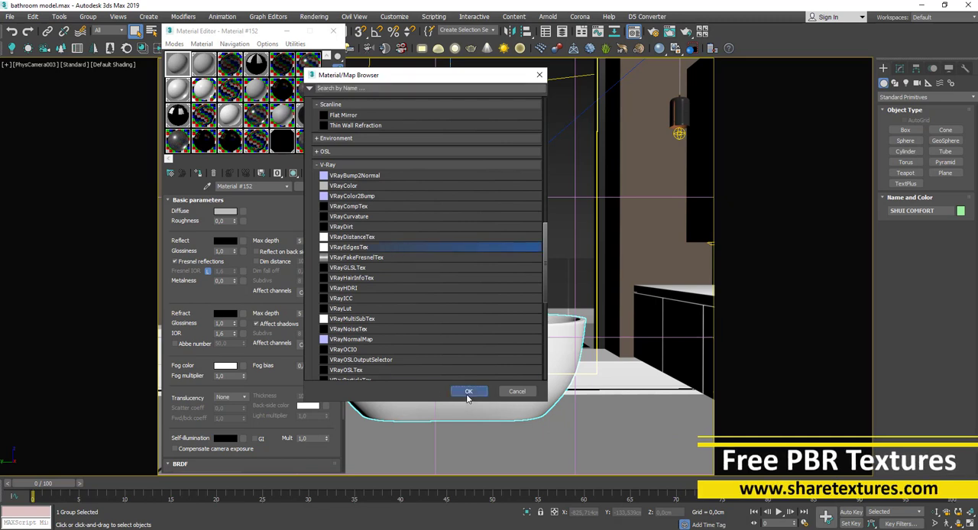
click(469, 391)
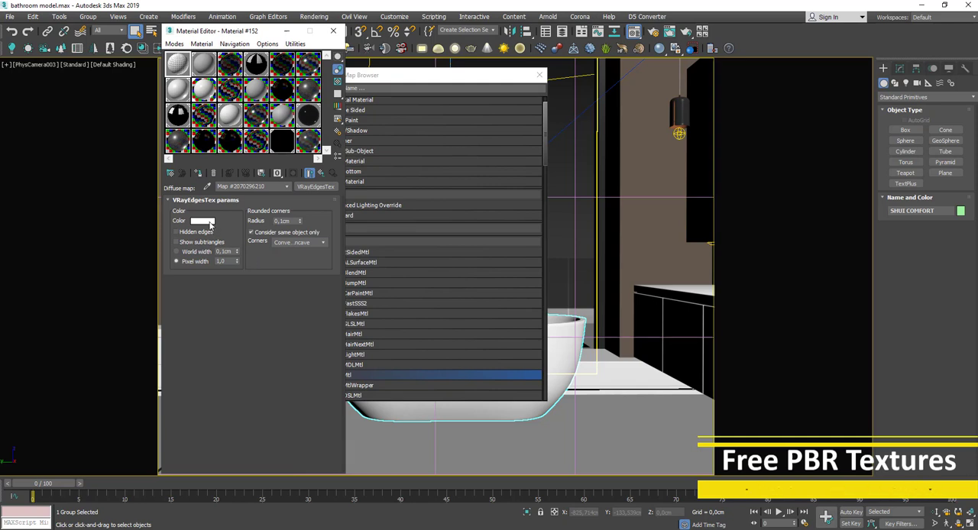
click(203, 221)
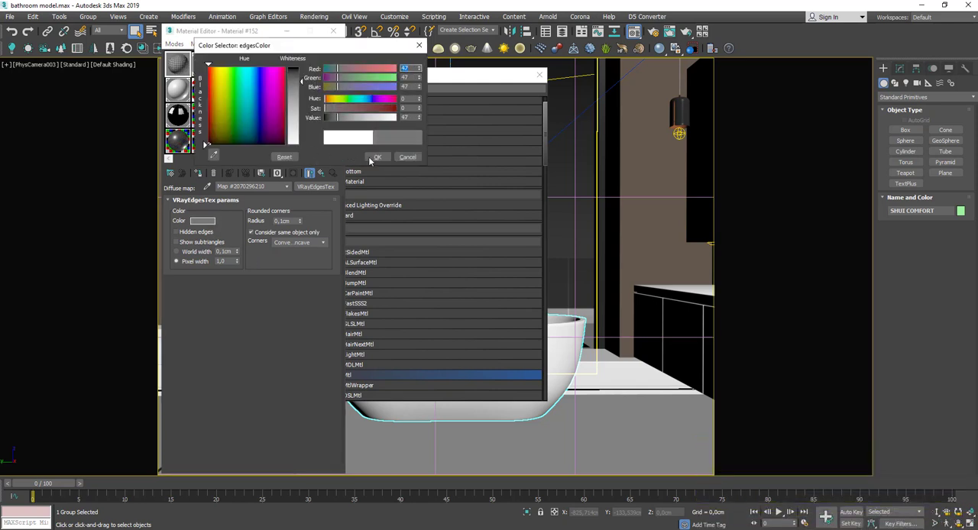
click(377, 157)
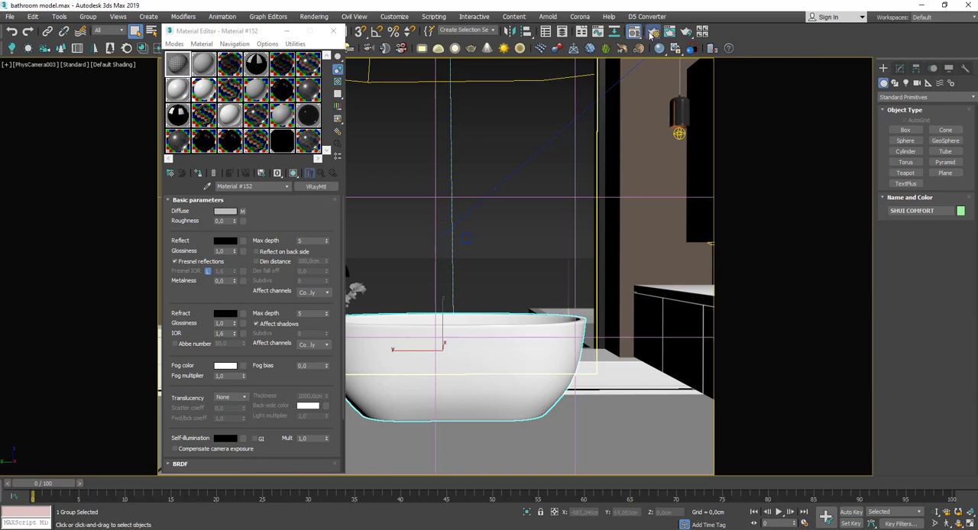
Step: Set Material #152 as an instanced, enabled Override mtl under V-Ray Global switches
click(652, 31)
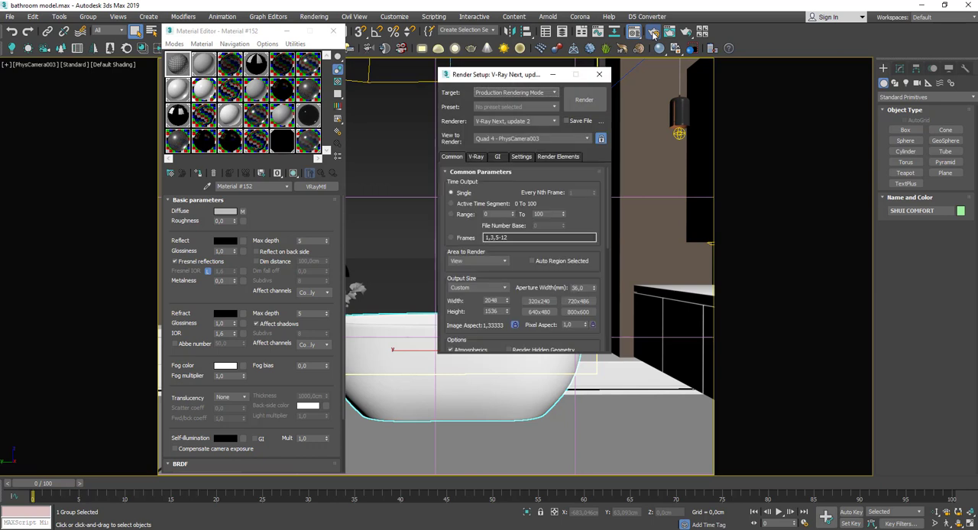
click(476, 156)
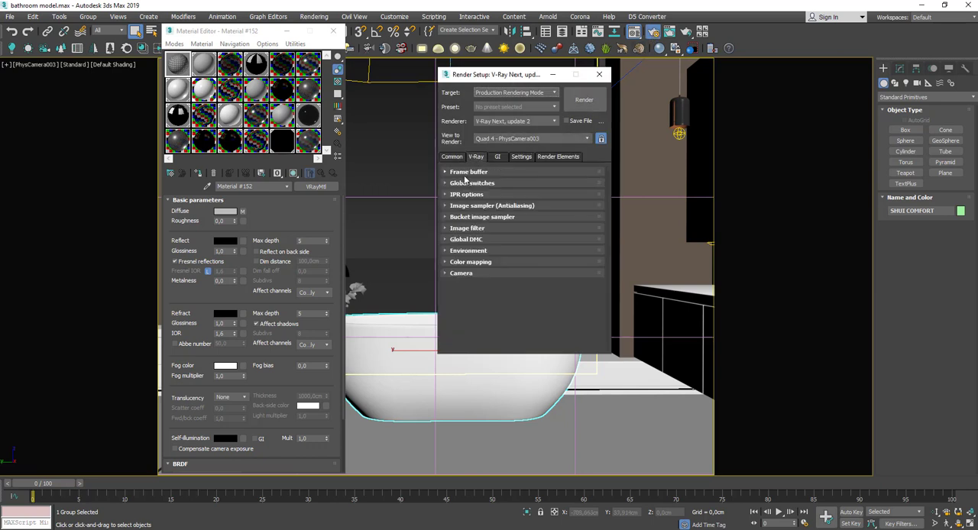
click(473, 183)
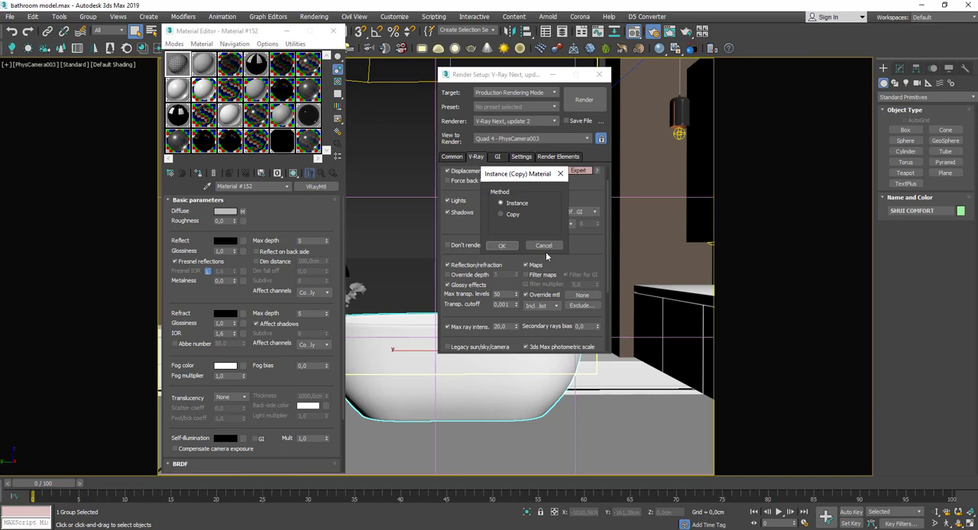
click(502, 245)
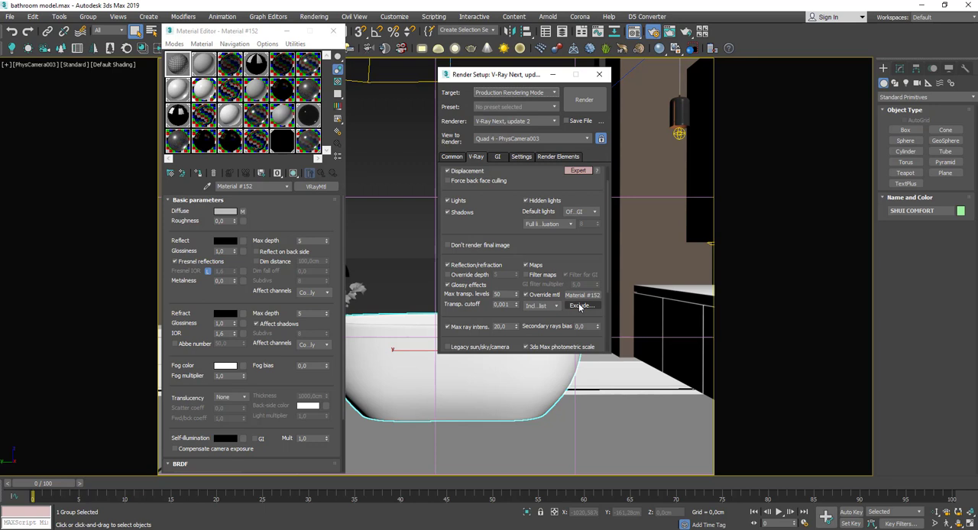
click(600, 74)
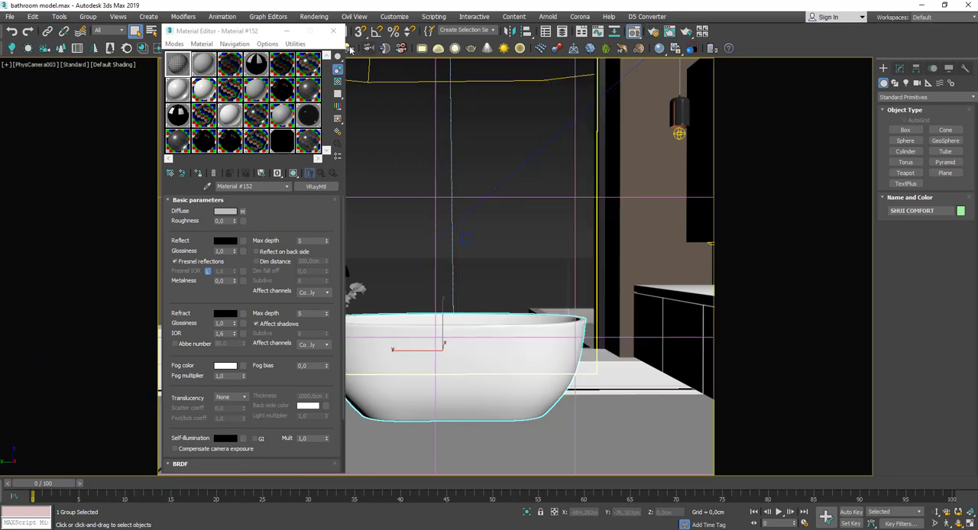
Step: Start an interactive V-Ray render of the bathroom camera view in the frame buffer
click(333, 30)
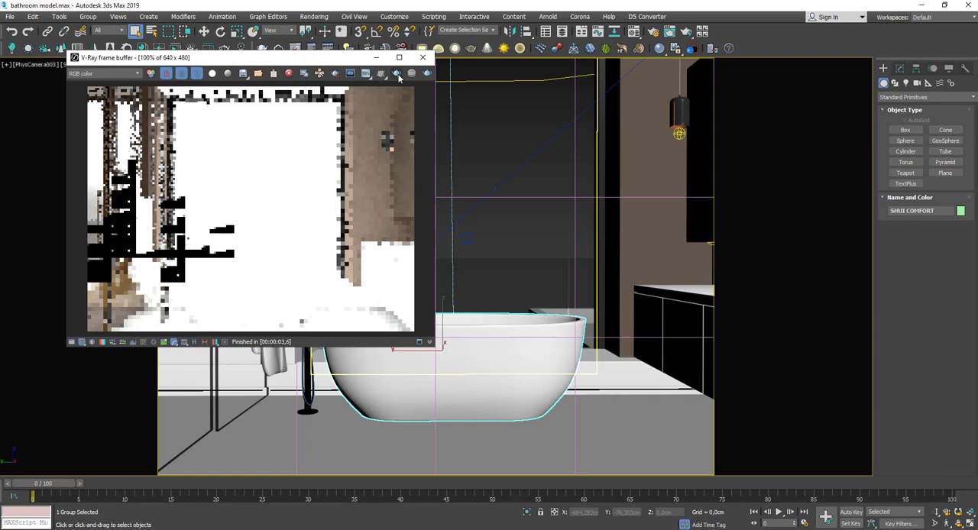
click(397, 74)
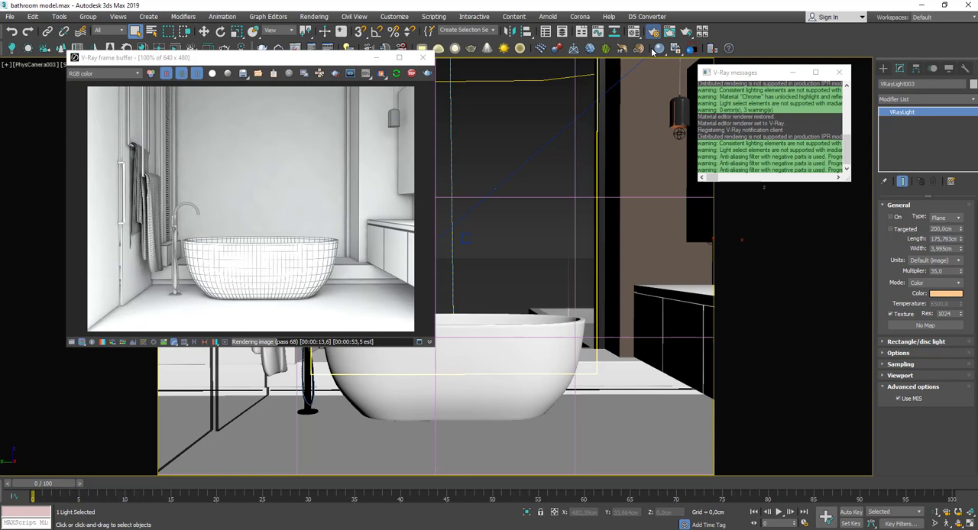
click(653, 48)
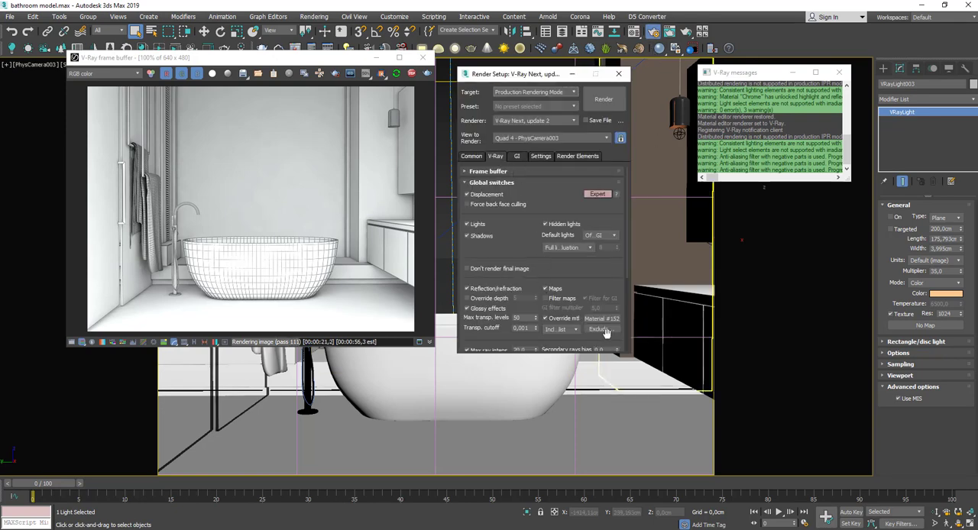
Step: Add bath door, bath glass and glass to the override material's exclude list
click(602, 329)
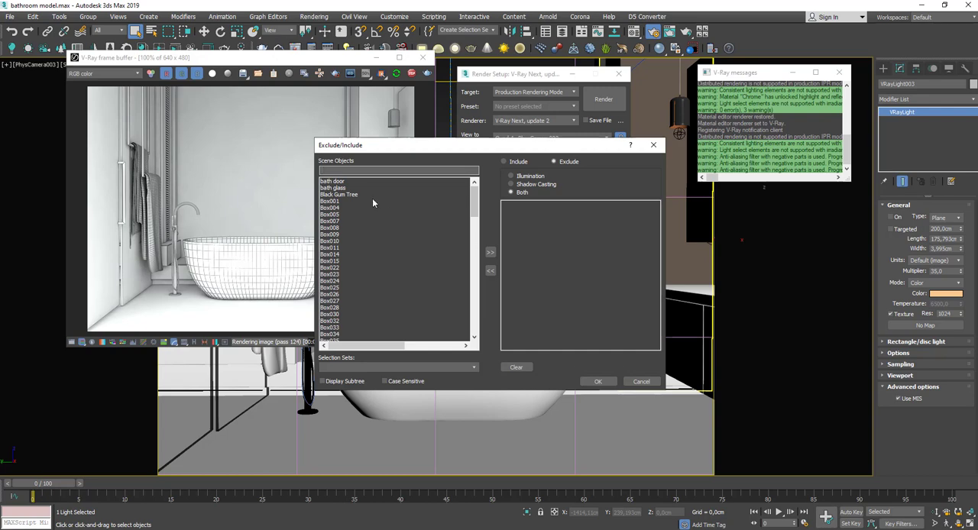
click(333, 184)
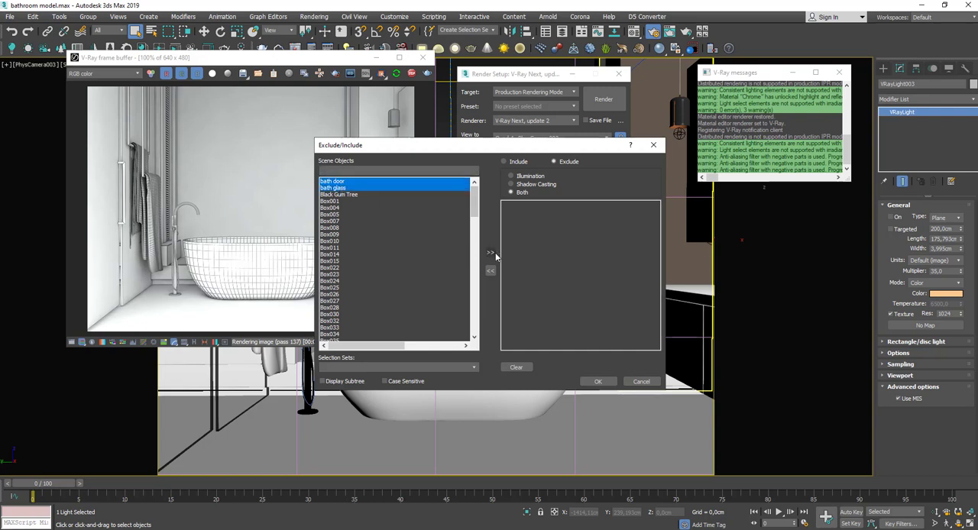
click(490, 252)
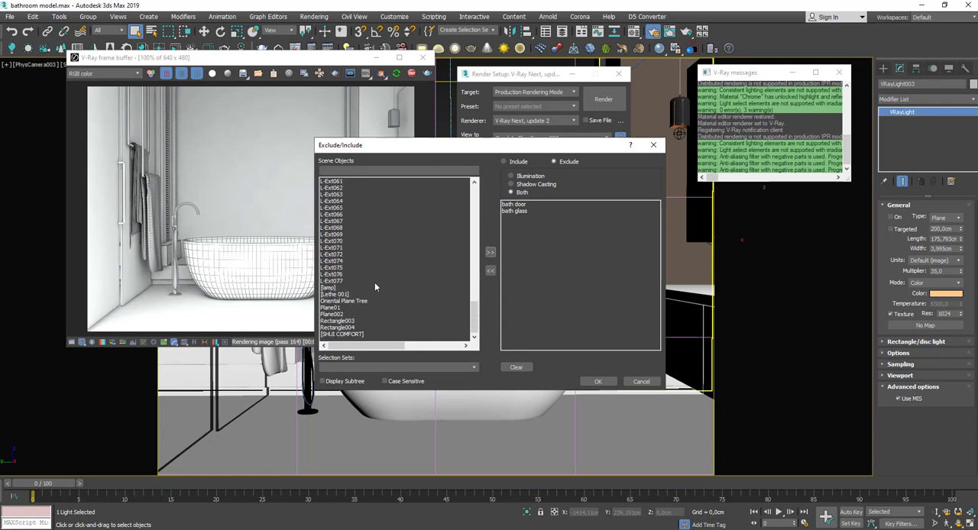
mouse_move(350, 296)
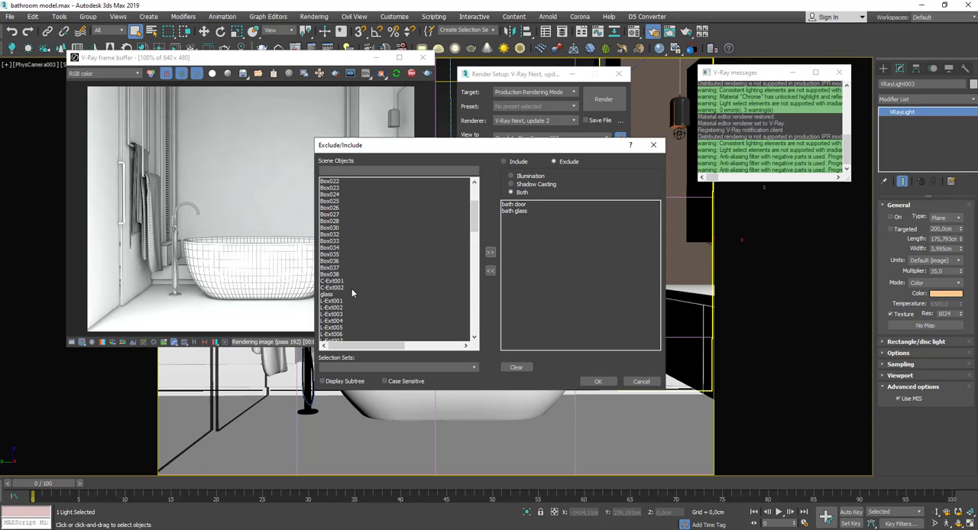
click(326, 294)
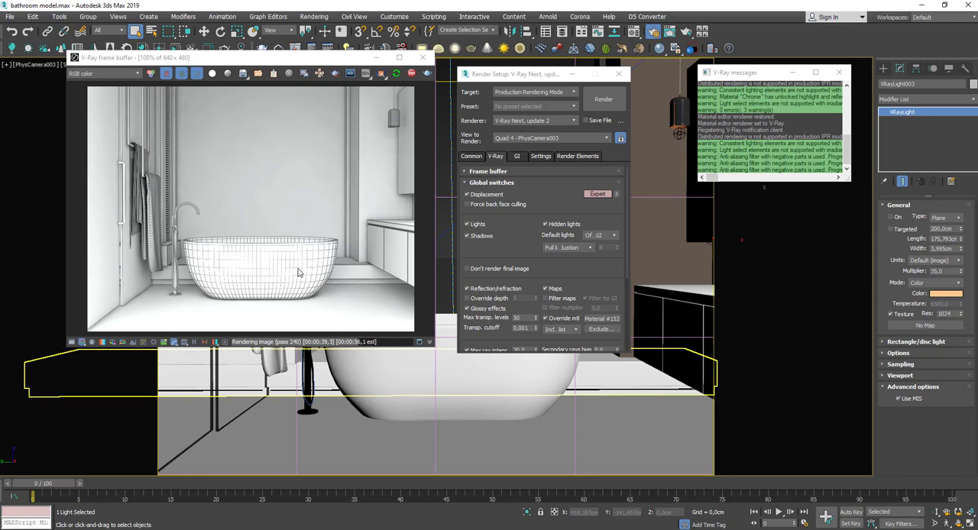
mouse_move(408, 122)
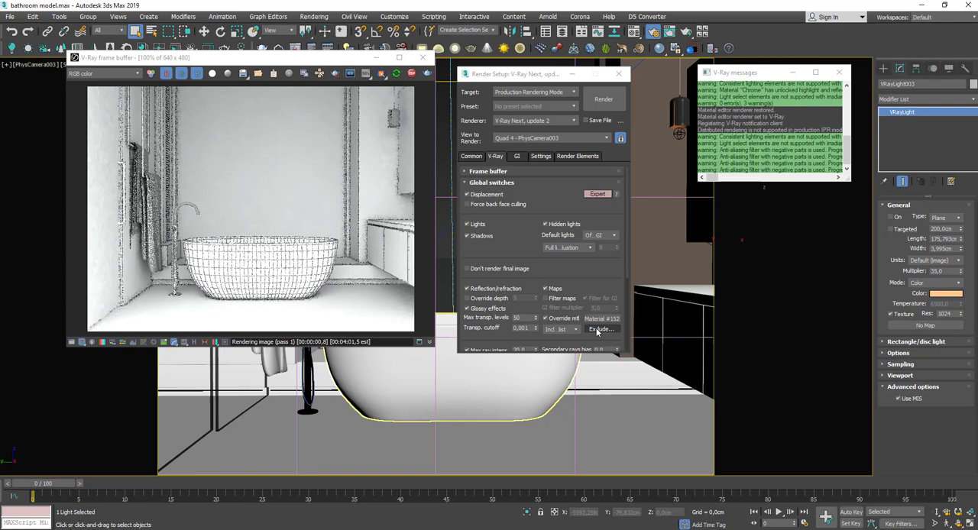
Step: Confirm the excluded objects and refresh the interactive render
click(601, 329)
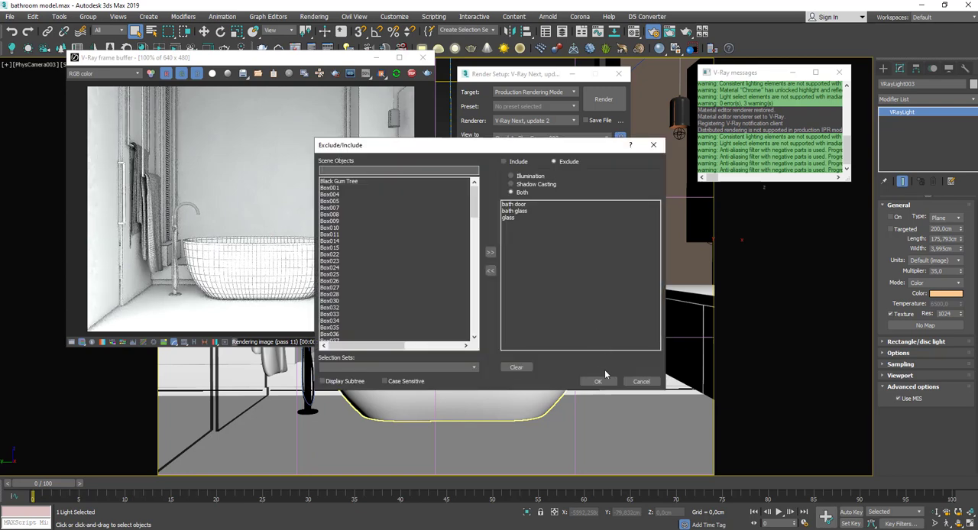
click(597, 381)
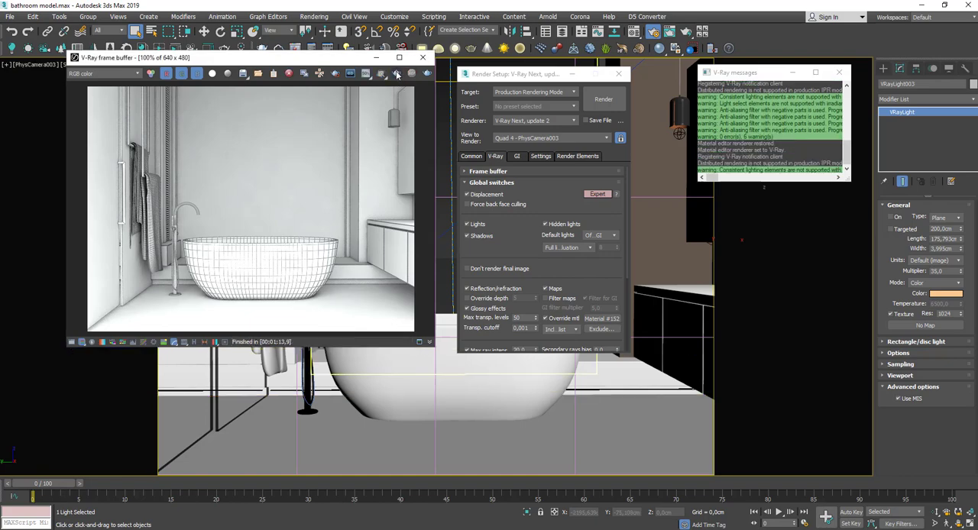
click(396, 73)
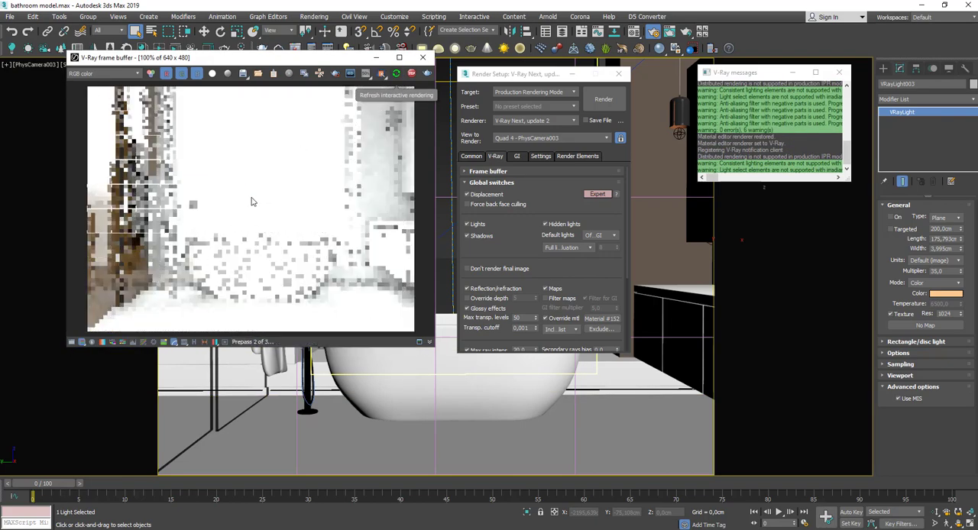